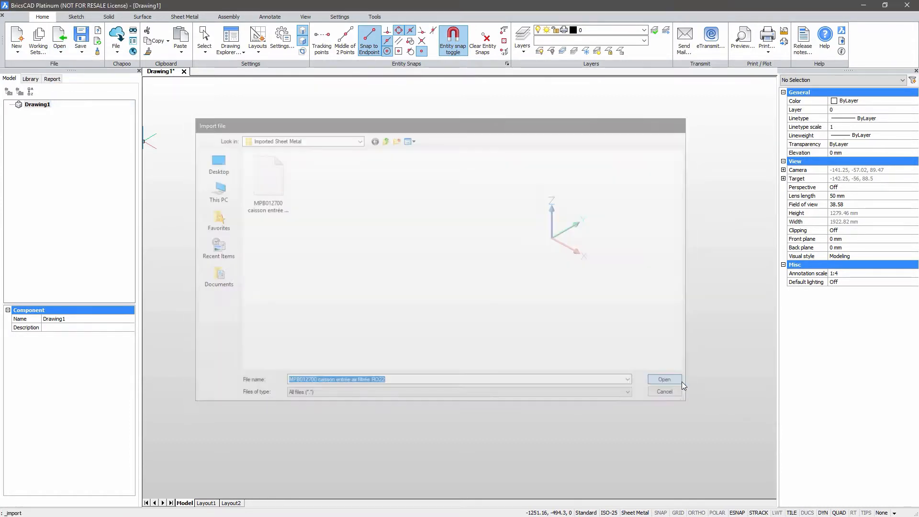
Confirm importing the MPB012700 filtered air inlet casing file into the drawing
click(664, 379)
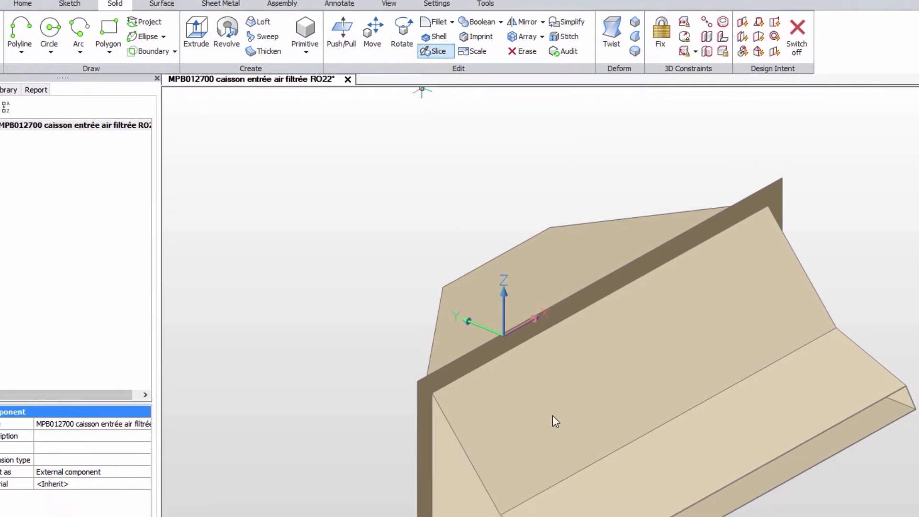
Slice all entities of the solid with a cutting plane, then run a second slice
click(435, 51)
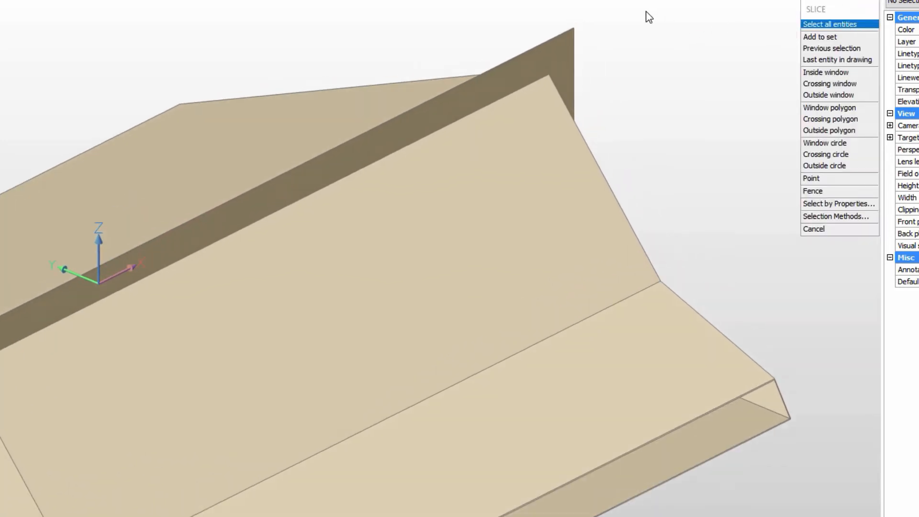
click(828, 24)
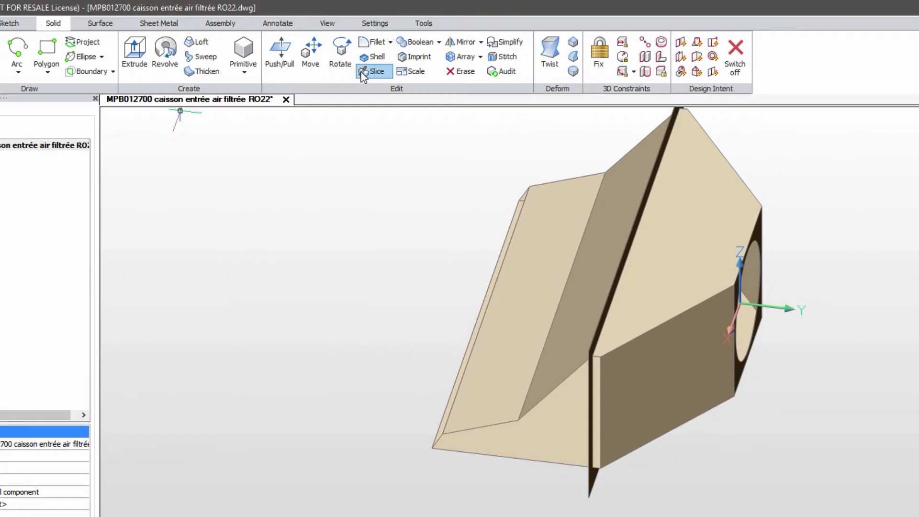
click(376, 71)
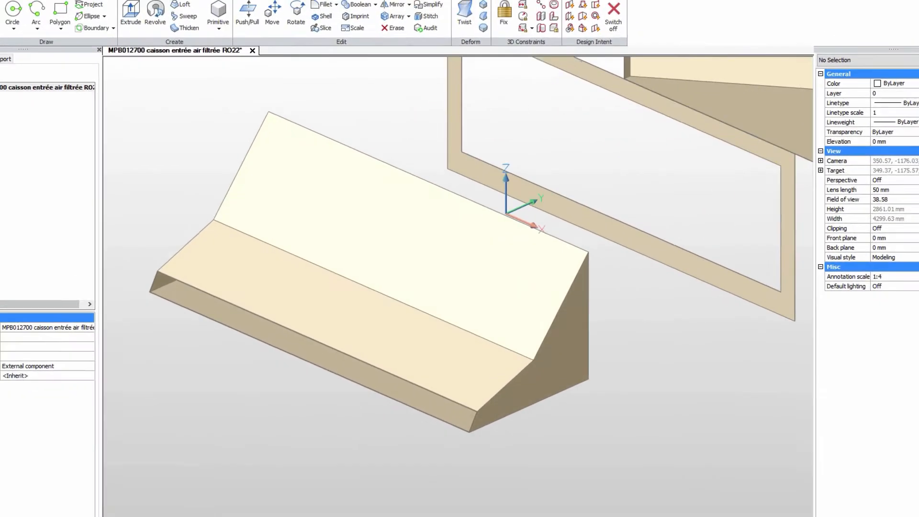
Switch to the Sheet Metal toolset with the sloped front part in view
click(184, 16)
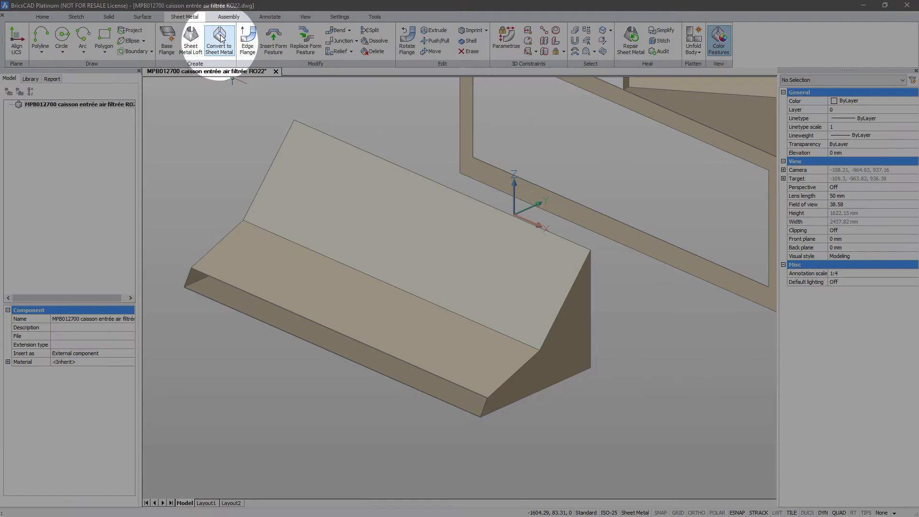
Convert the sloped front part to sheet metal and inspect its flanges in the browser
click(219, 41)
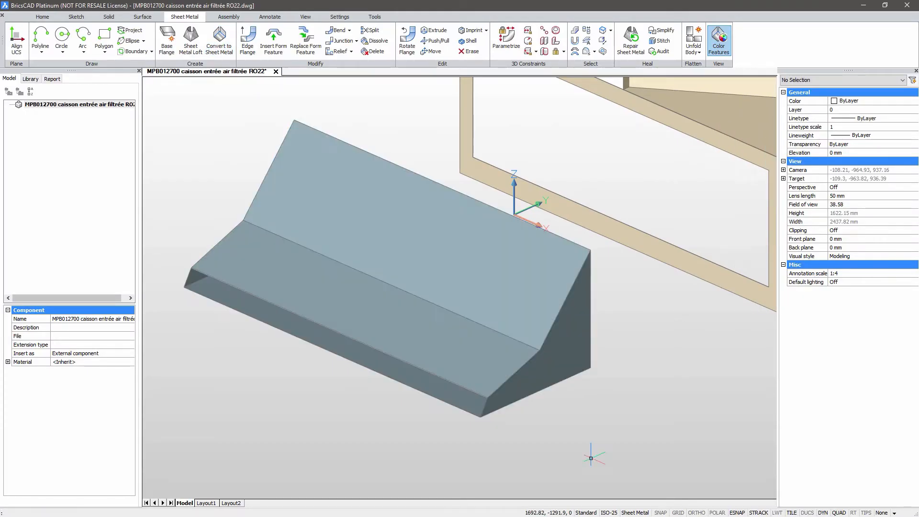
click(10, 104)
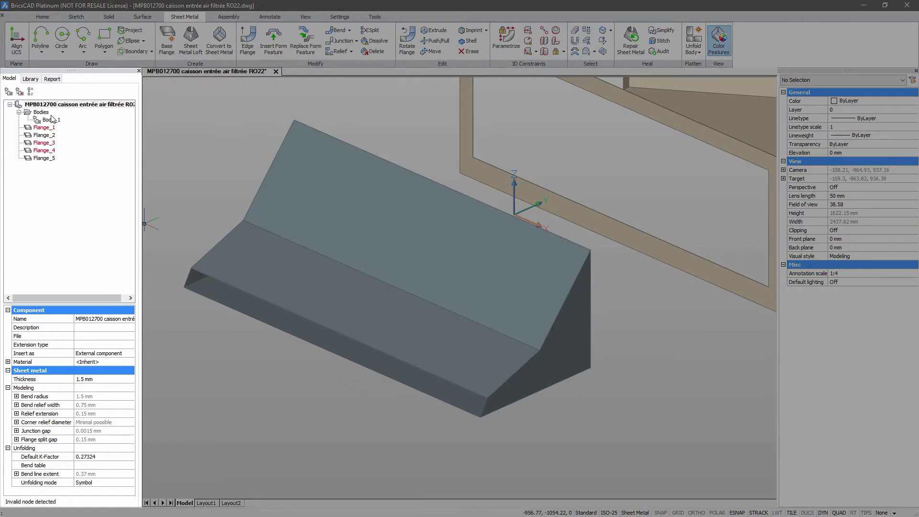
click(43, 135)
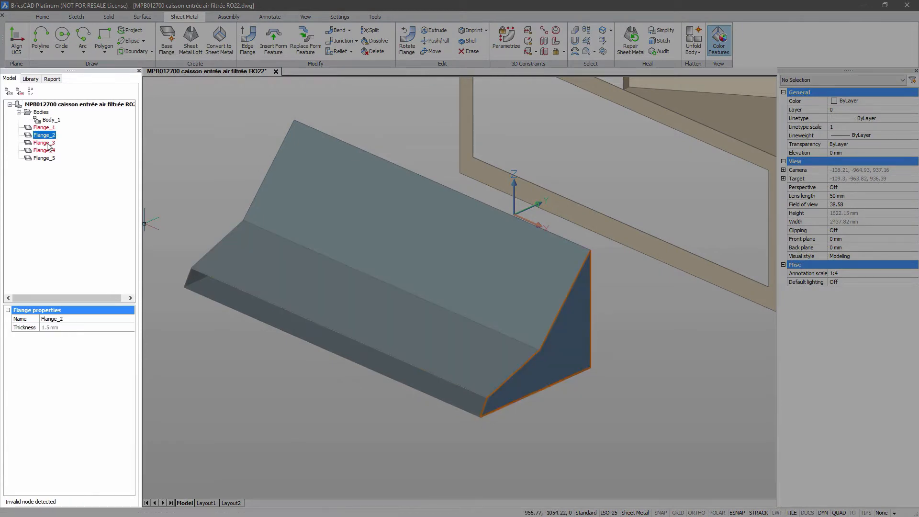
click(42, 143)
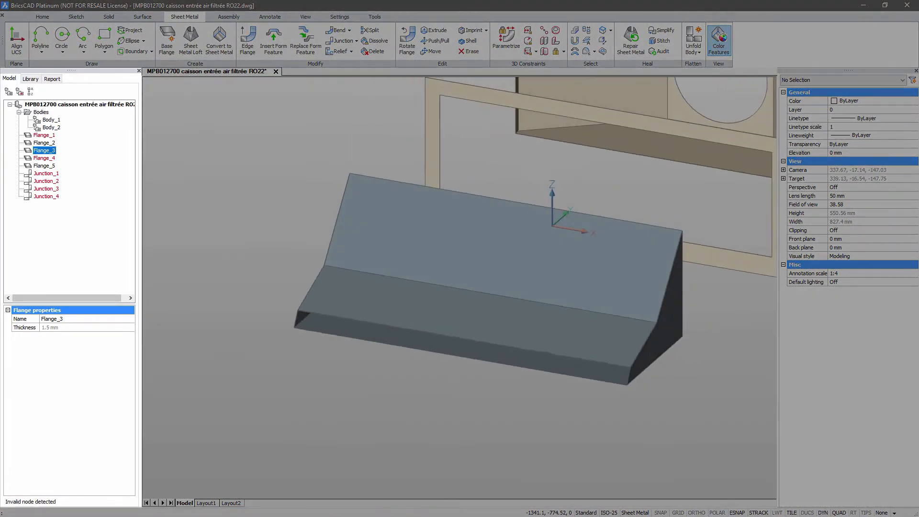
Inspect Flange_1 and Flange_4 and zoom to the problem edge
click(42, 135)
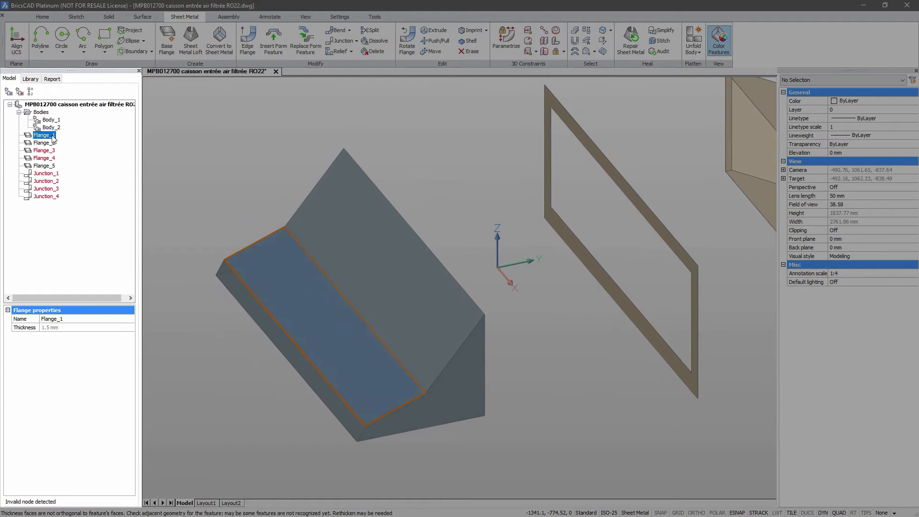
click(41, 158)
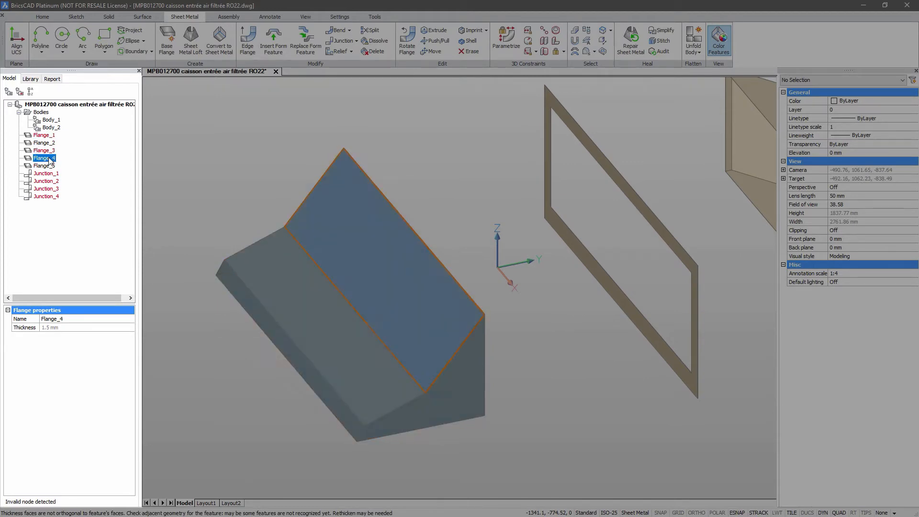
right_click(42, 158)
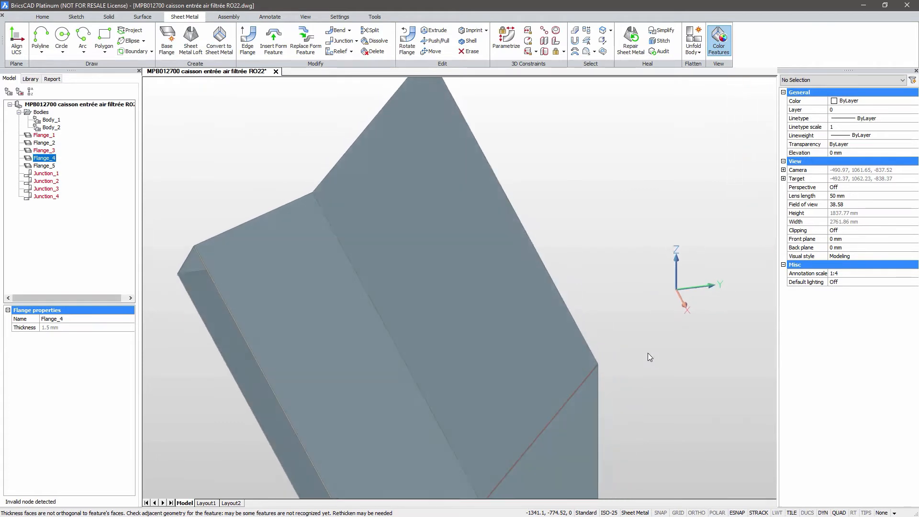
scroll(up, 3)
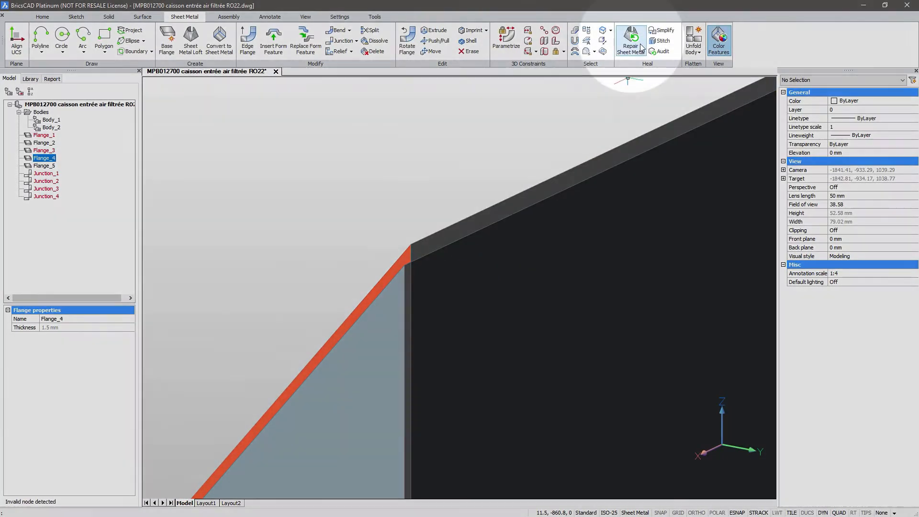
Repair the sheet metal part so its junctions are cleared, leaving five flanges
click(631, 41)
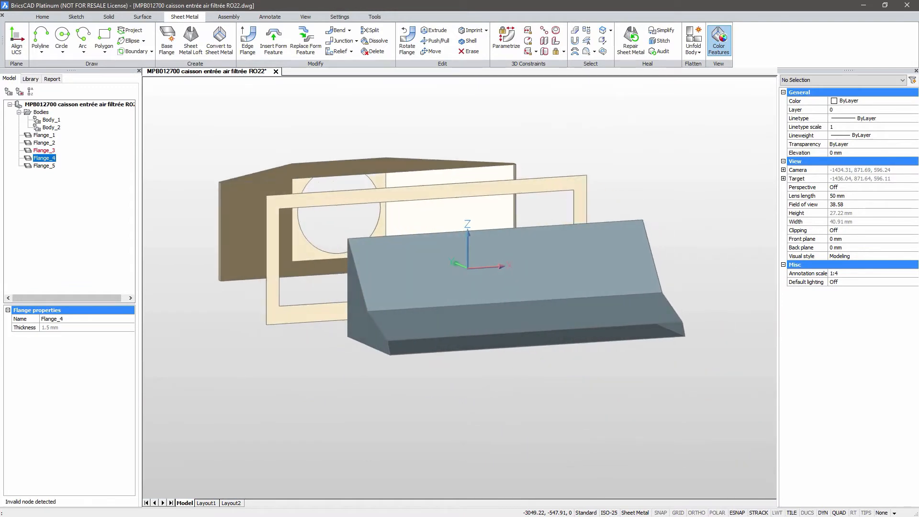
click(44, 150)
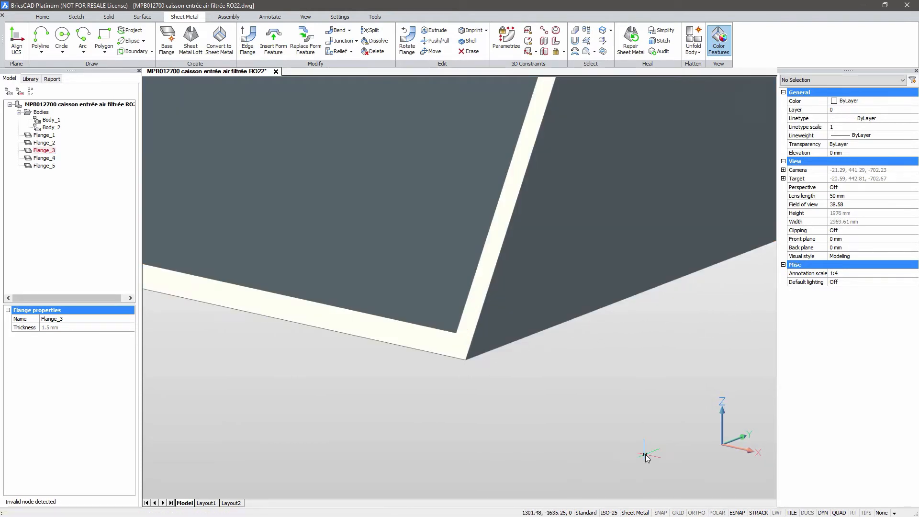
right_click(437, 258)
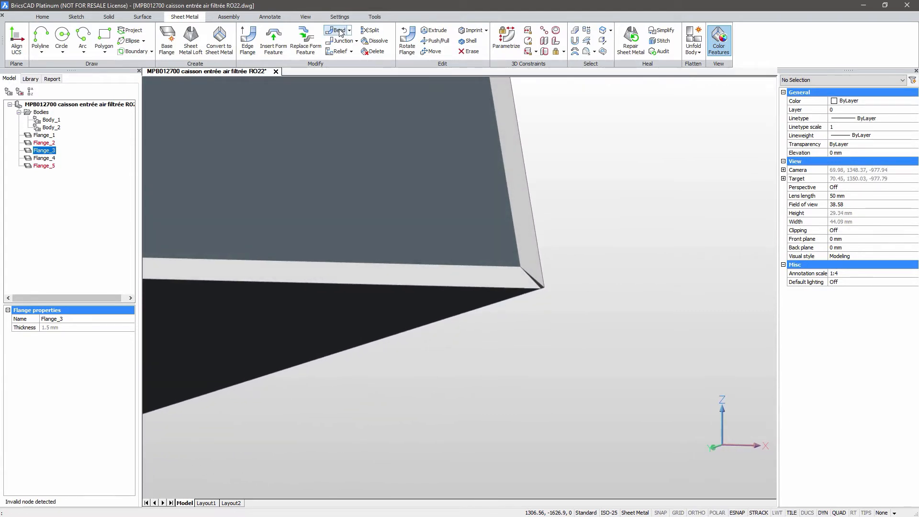
Create bends on the entire model and switch the corner bend relief to smooth
click(338, 30)
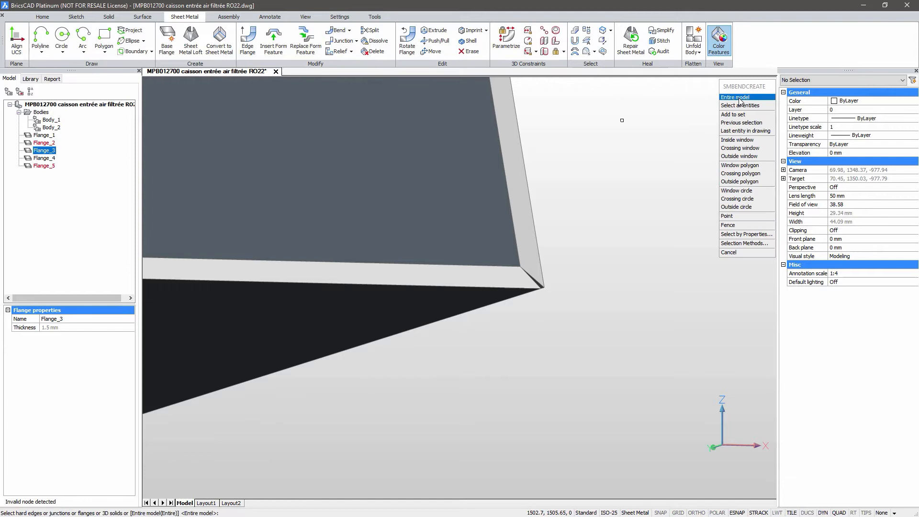
click(735, 97)
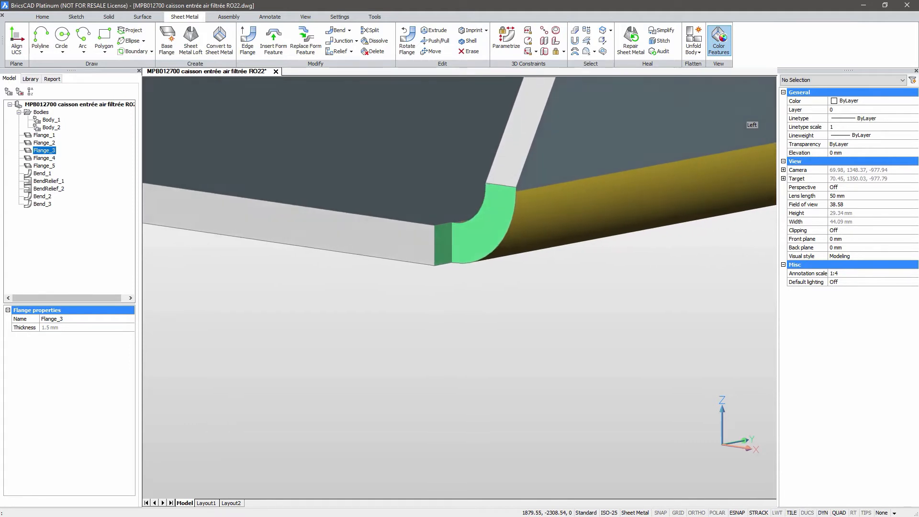
scroll(up, 3)
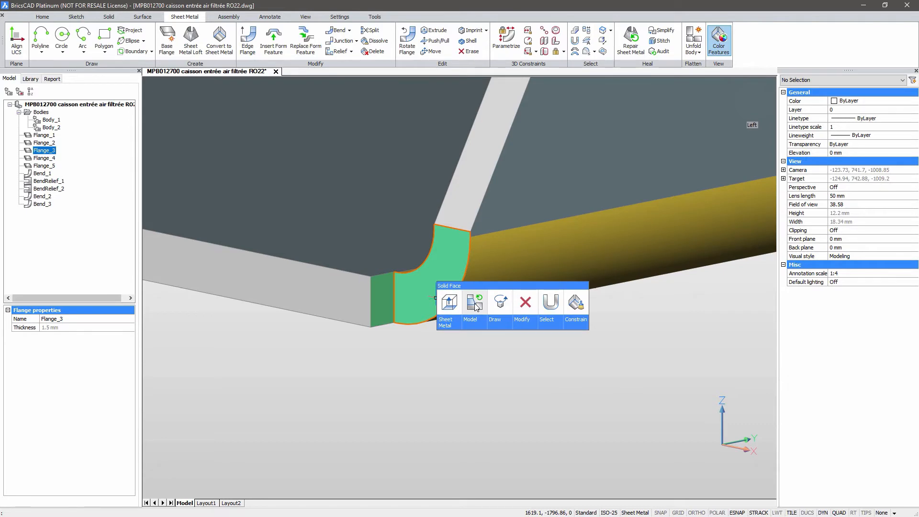
mouse_move(476, 302)
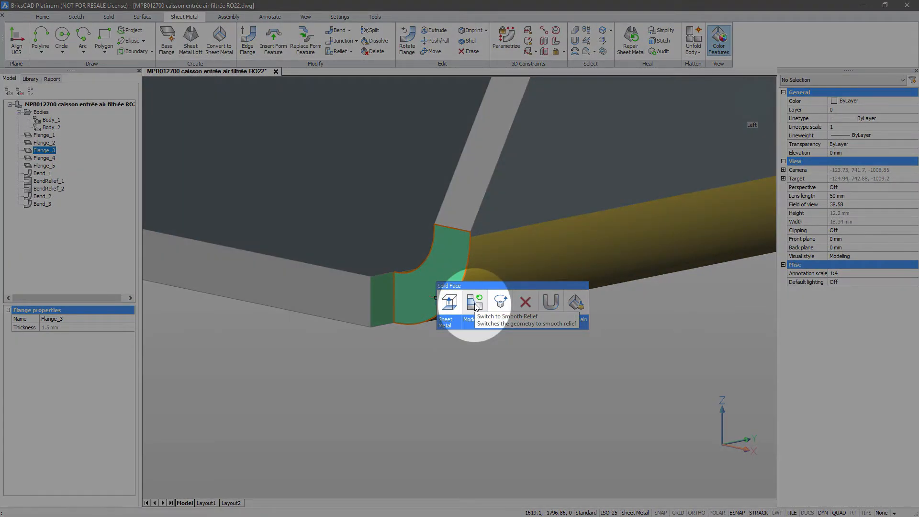
click(476, 301)
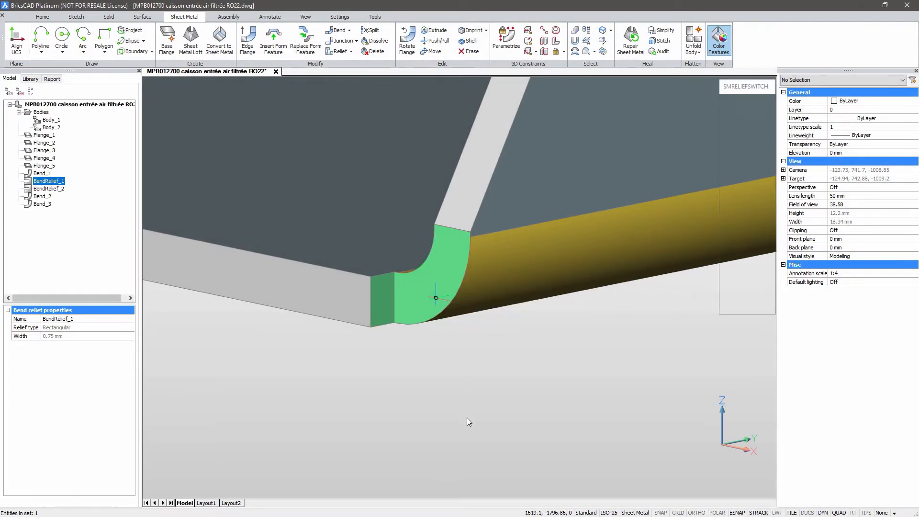
Select BendRelief_2 in the Mechanical Browser and zoom to it
click(76, 105)
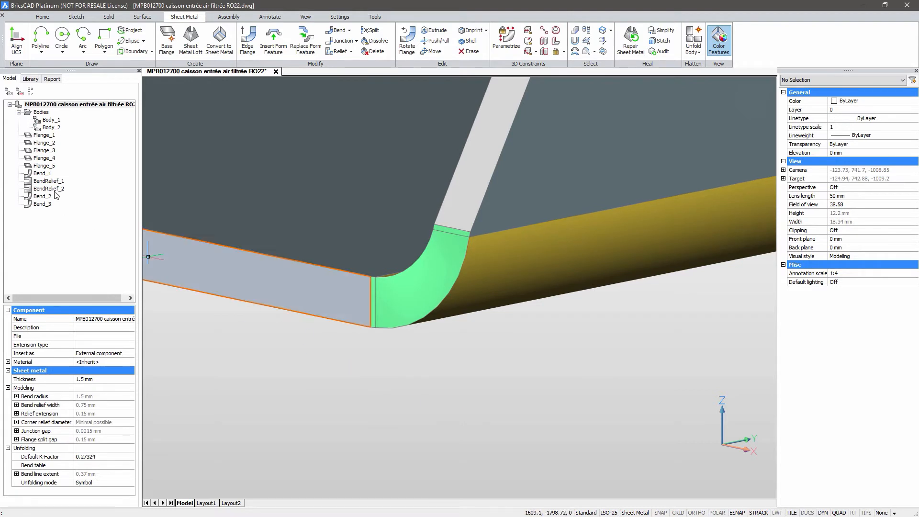
right_click(48, 188)
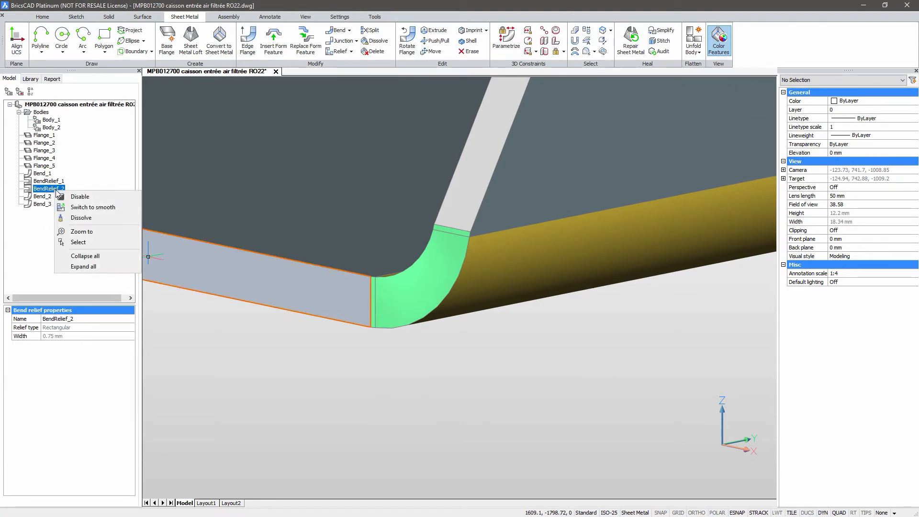
mouse_move(83, 232)
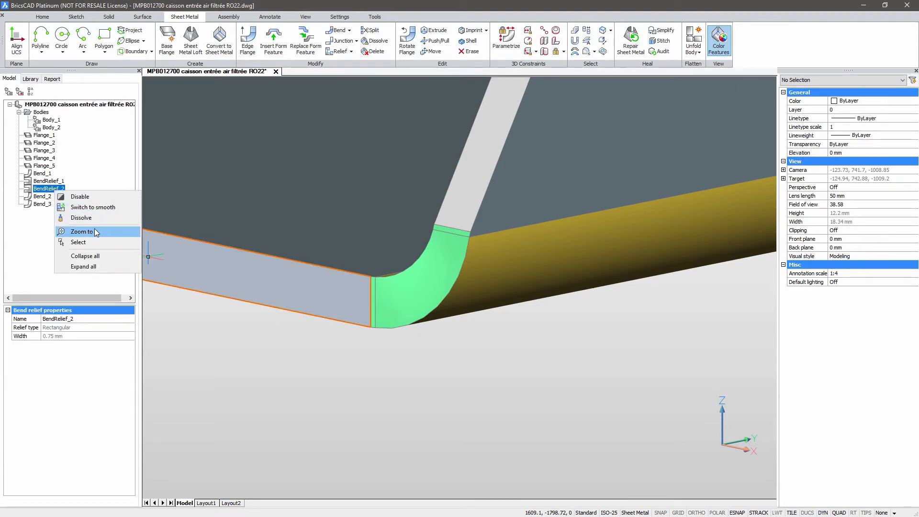
click(81, 230)
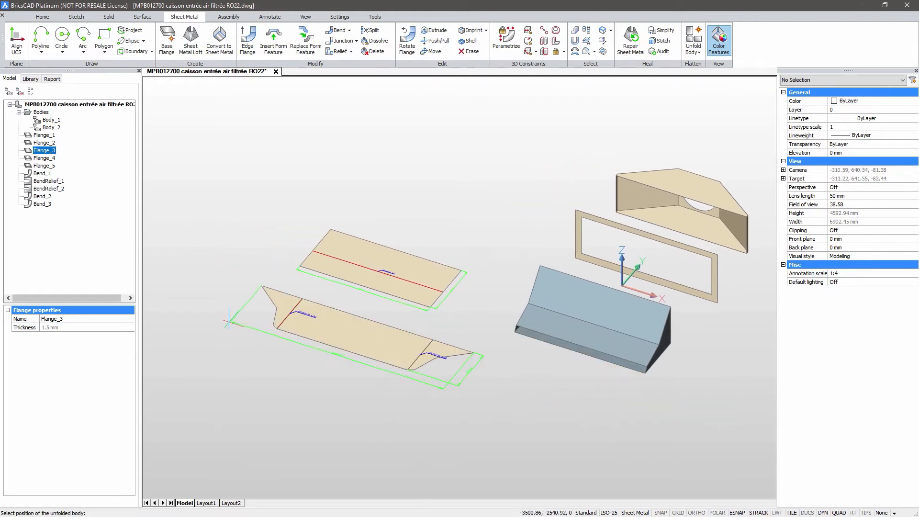
Place the unfolded flat pattern of the sloped front part beside the 3D model
click(357, 392)
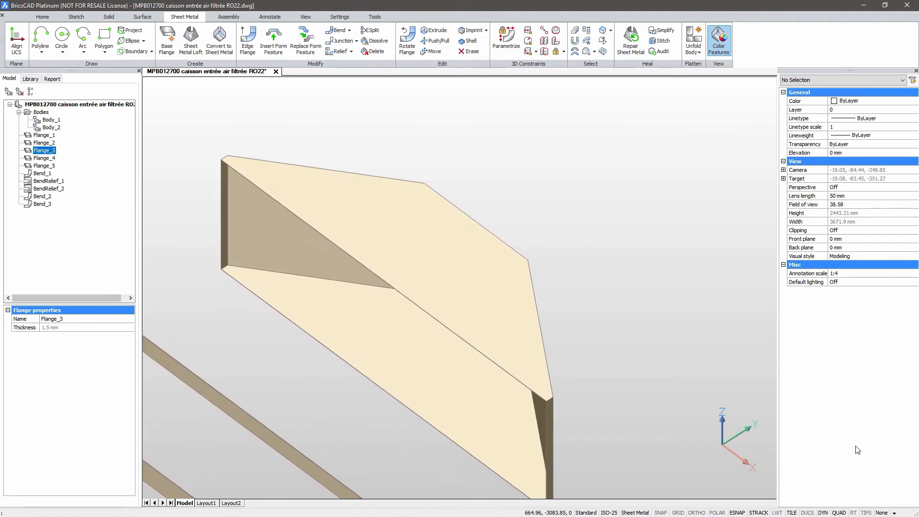
Convert the sloped body with the circular opening to sheet metal and review relief options at its corner edge
right_click(499, 299)
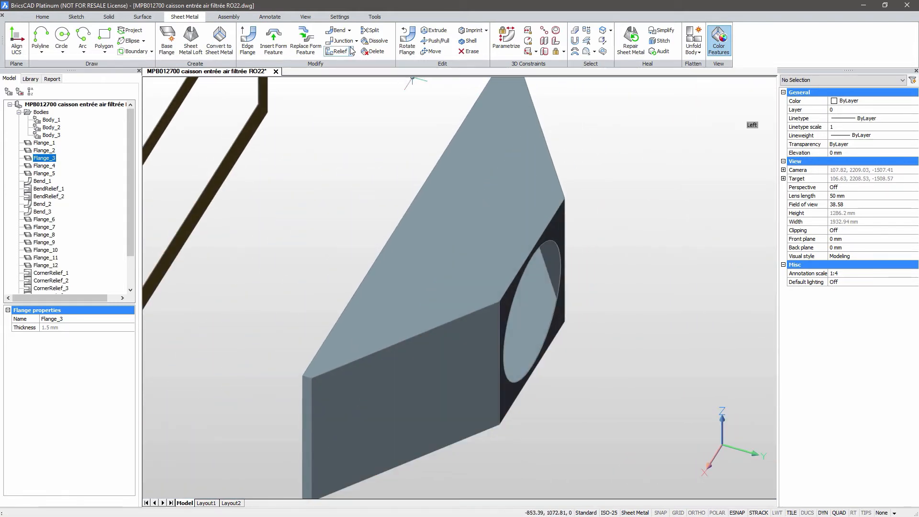
click(339, 50)
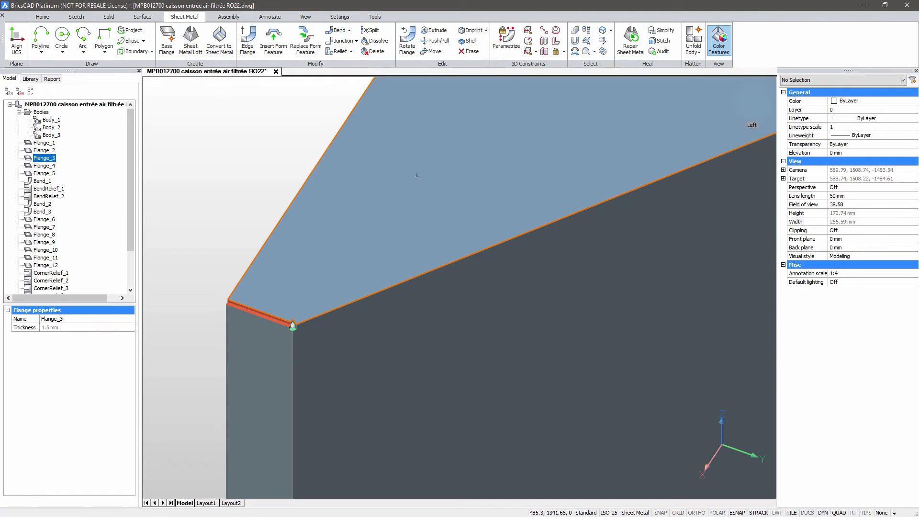
right_click(417, 175)
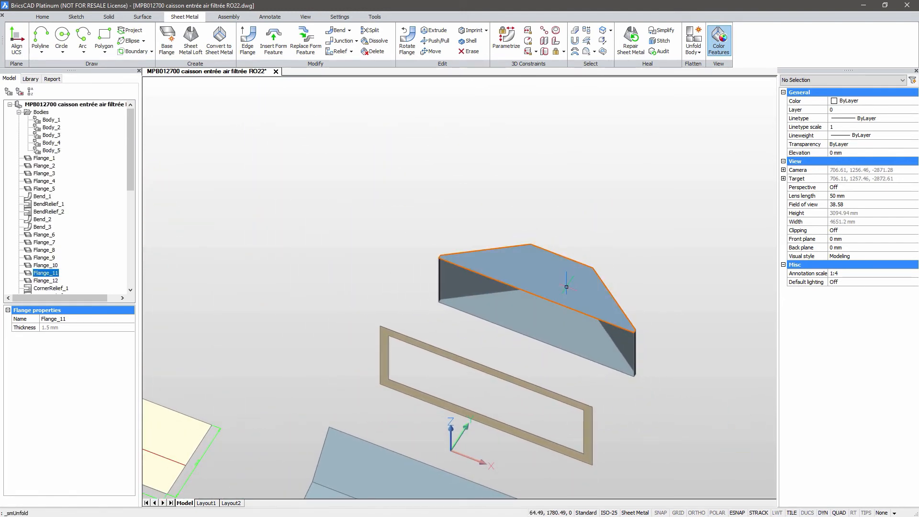
Pick the hood's top flange as the face to unfold
click(693, 40)
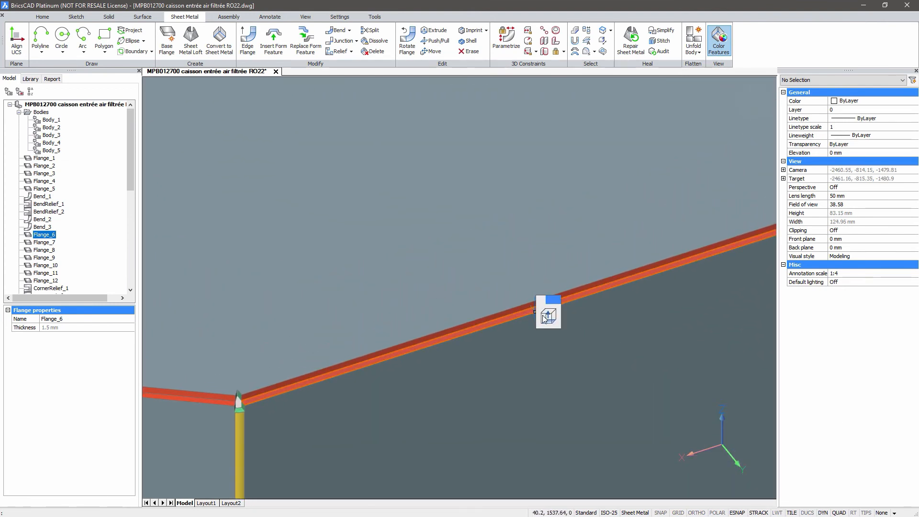
Turn the shared long edge between two hood flanges into a junction
click(46, 288)
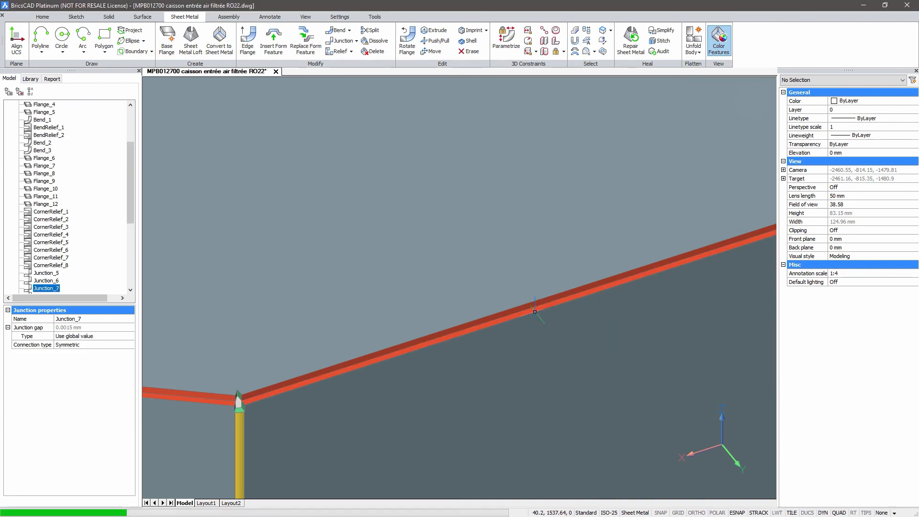
click(76, 104)
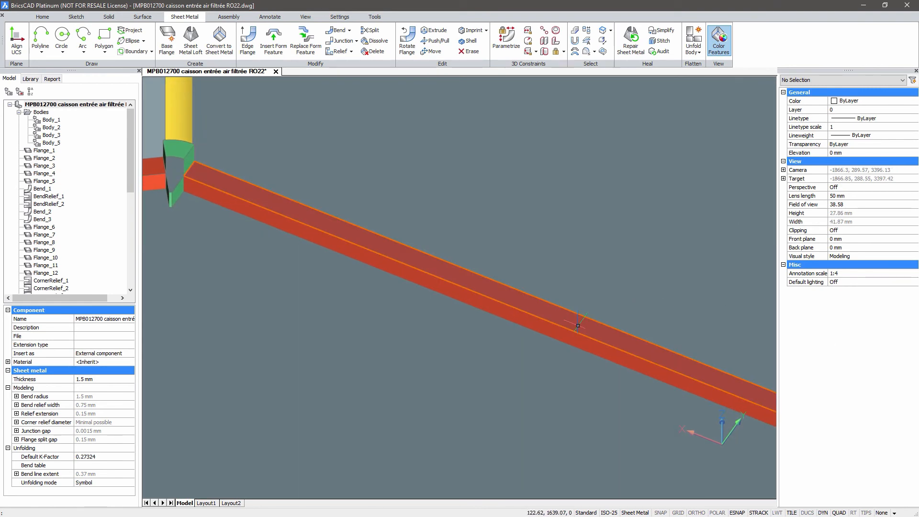
click(47, 288)
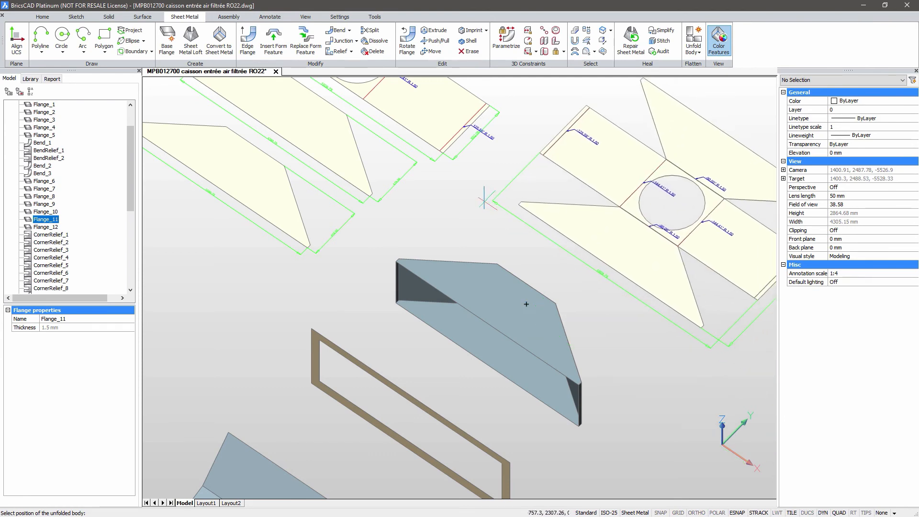
Place the hood's flat pattern with its circular opening at the picked drawing position
click(525, 304)
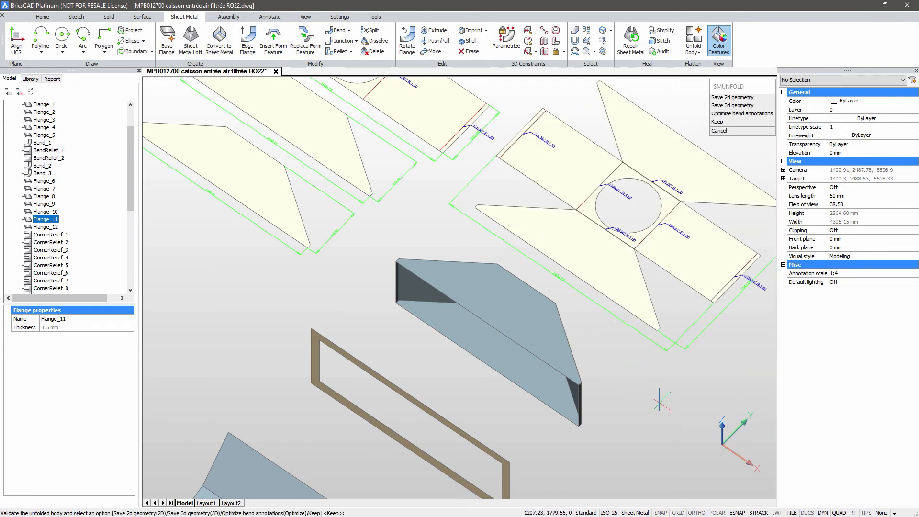